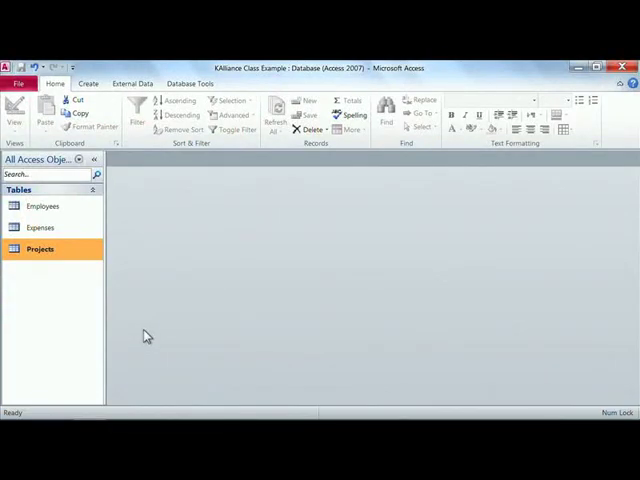
{"action": "mouse_move", "coordinate": [42, 250]}
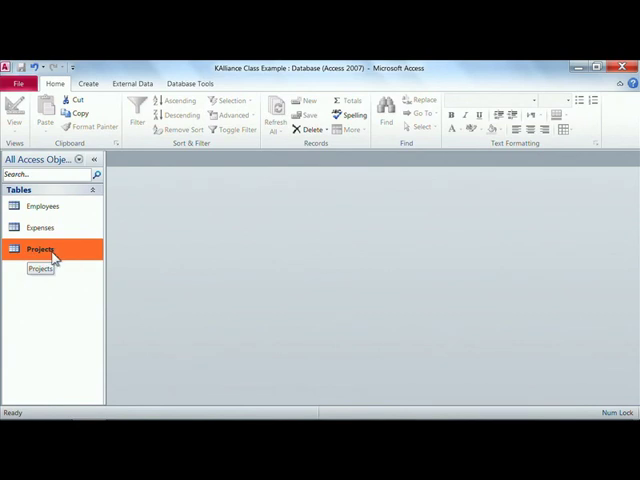
Start a new query in Design view based on the Projects table.
{"action": "left_click", "coordinate": [88, 76]}
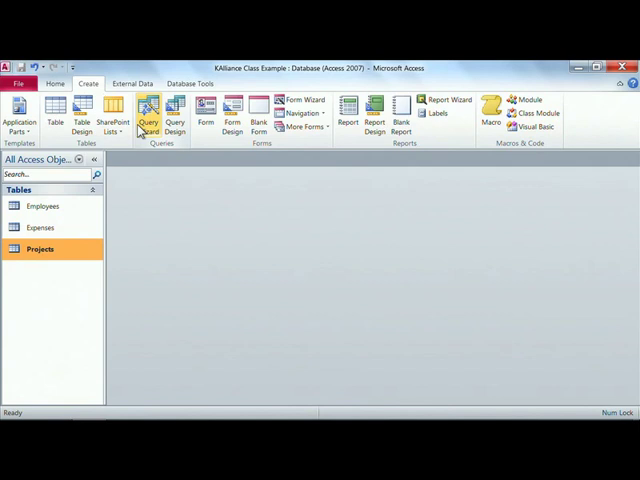
{"action": "mouse_move", "coordinate": [176, 110]}
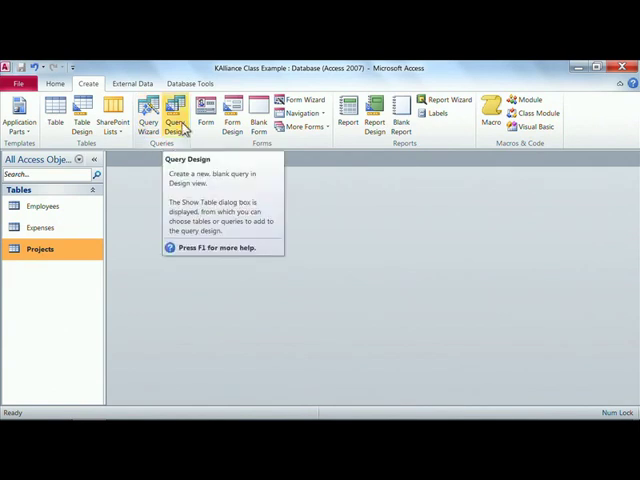
{"action": "left_click", "coordinate": [176, 110]}
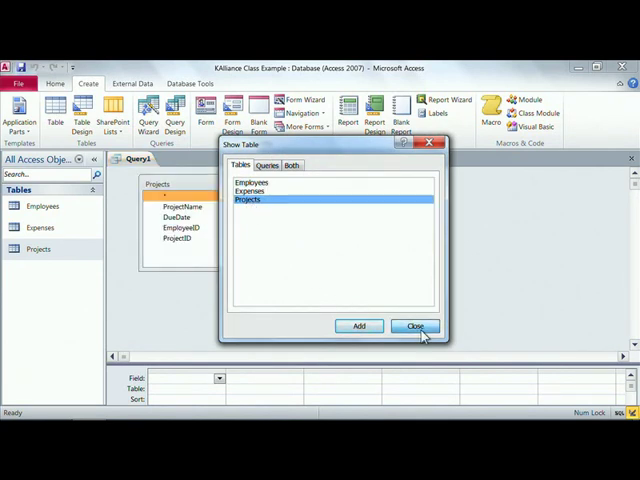
Close the Show Table dialog and add Projects fields such as ProjectID to the query grid.
{"action": "left_click", "coordinate": [414, 326]}
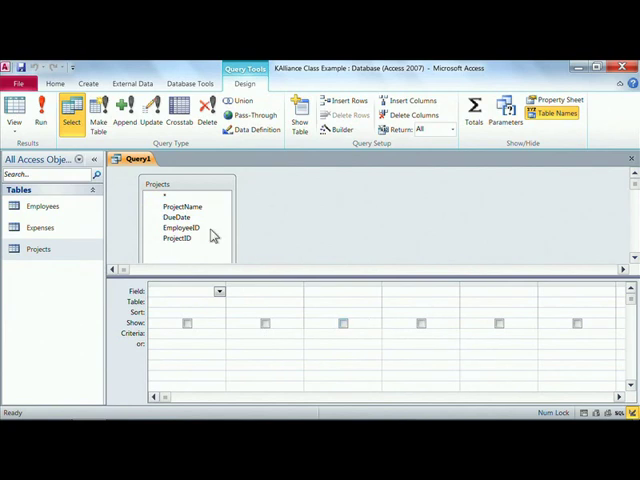
{"action": "mouse_move", "coordinate": [180, 252]}
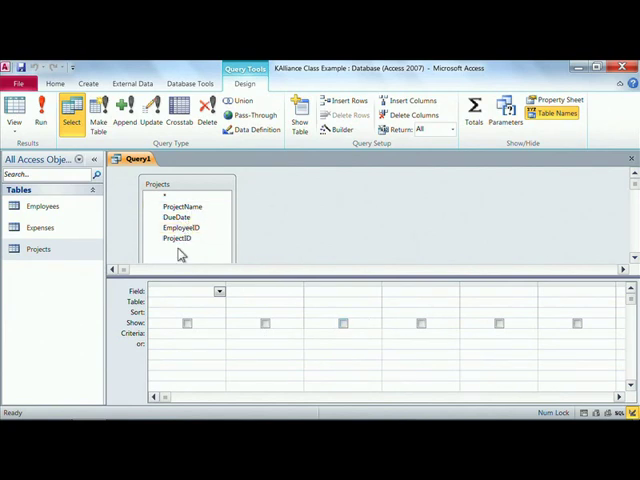
{"action": "left_click", "coordinate": [176, 238]}
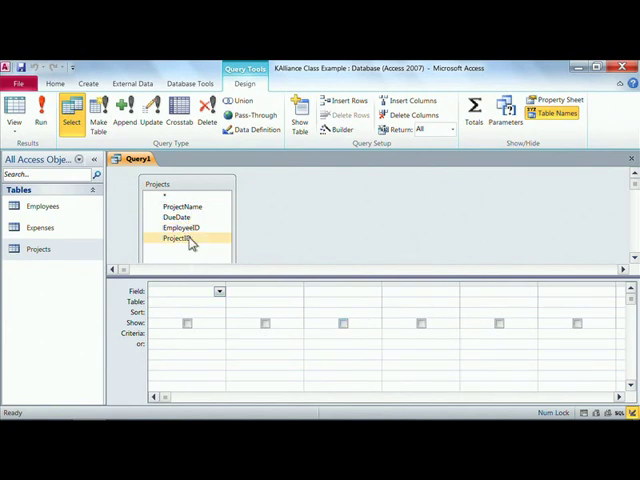
{"action": "mouse_move", "coordinate": [176, 244]}
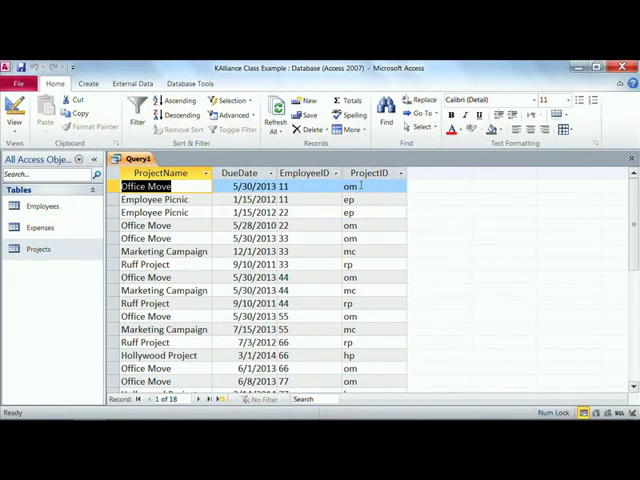
Return from the query datasheet results to Design view.
{"action": "left_click", "coordinate": [370, 186]}
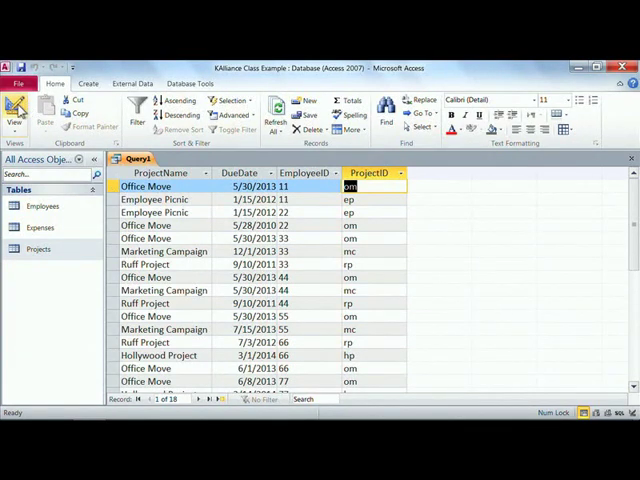
{"action": "left_click", "coordinate": [20, 104]}
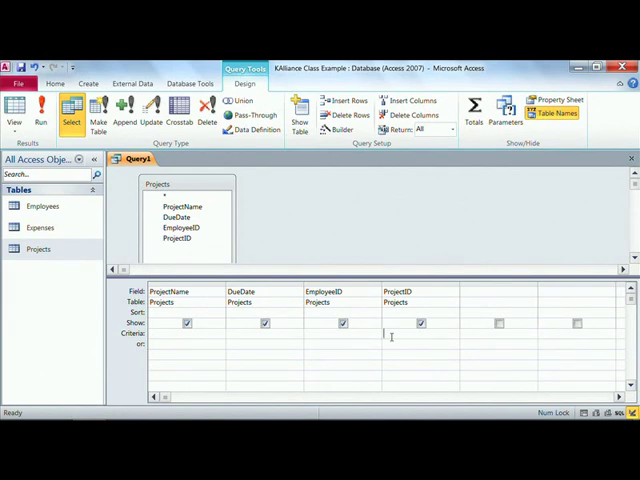
Filter ProjectID by om and run the query to list the seven Office Move records.
{"action": "type", "text": "ore"}
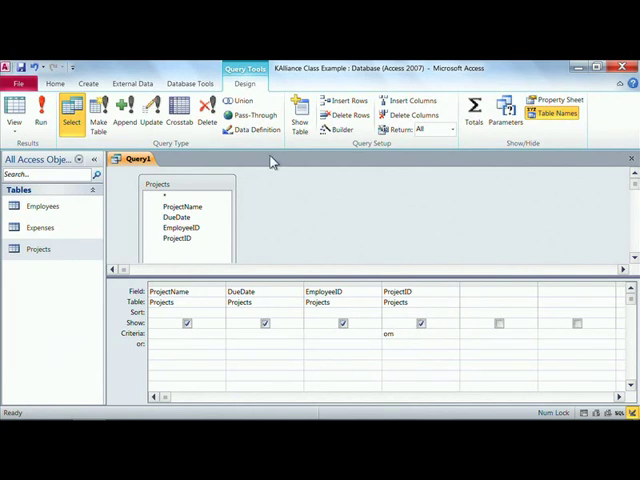
{"action": "left_click", "coordinate": [38, 112]}
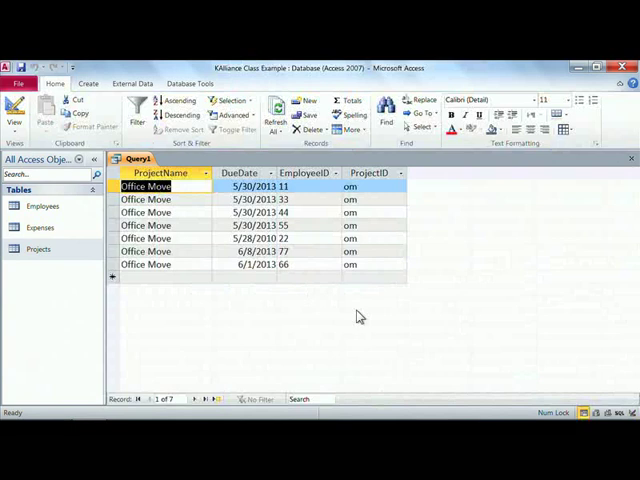
{"action": "mouse_move", "coordinate": [456, 276]}
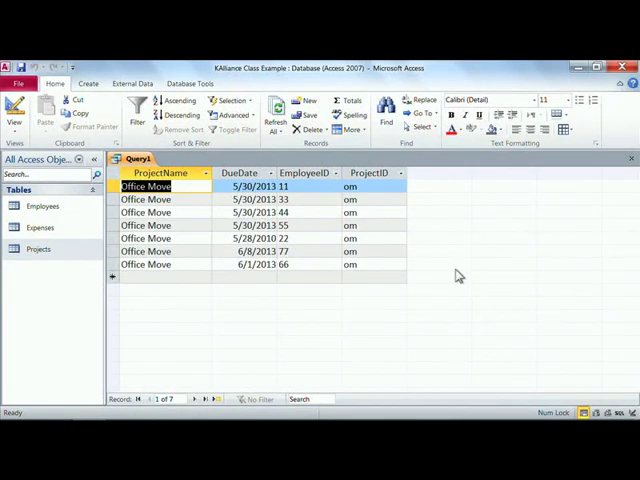
{"action": "mouse_move", "coordinate": [388, 238]}
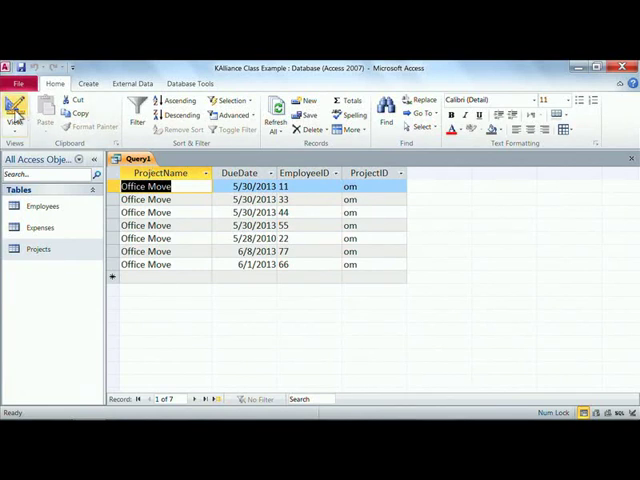
Return to Design view to remove ProjectName and clear the om criterion.
{"action": "left_click", "coordinate": [20, 108]}
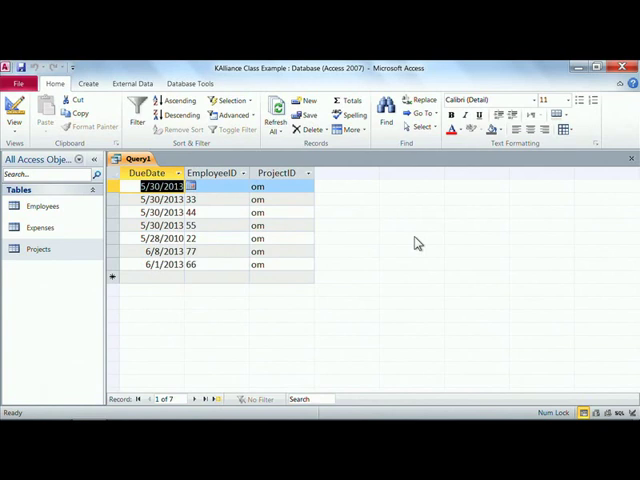
{"action": "mouse_move", "coordinate": [416, 238]}
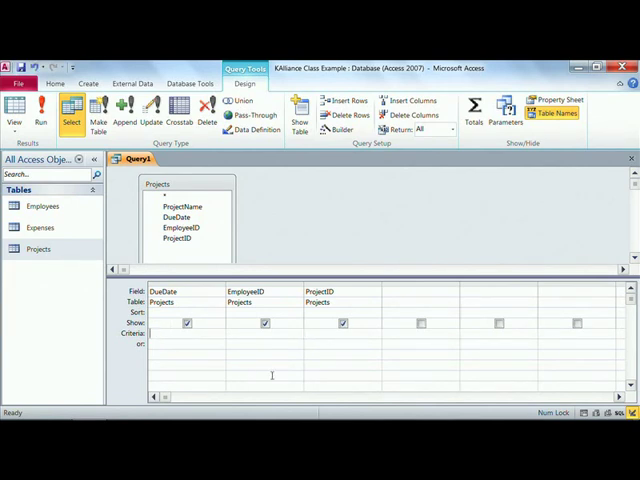
Filter DueDate by 5/30/2013, run to see five matching rows, and return to design.
{"action": "type", "text": "5/30/"}
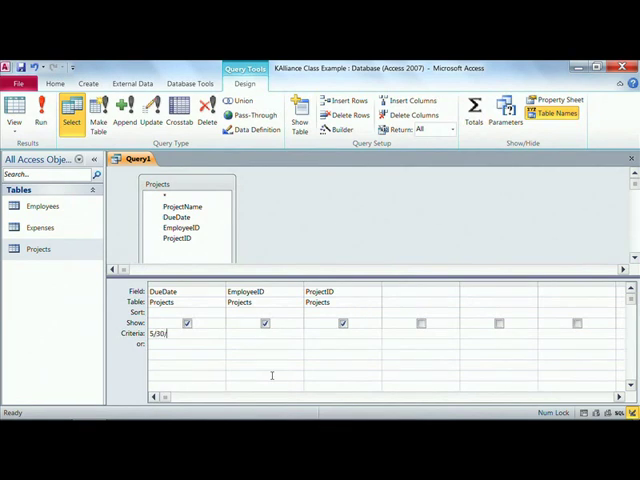
{"action": "type", "text": "2013"}
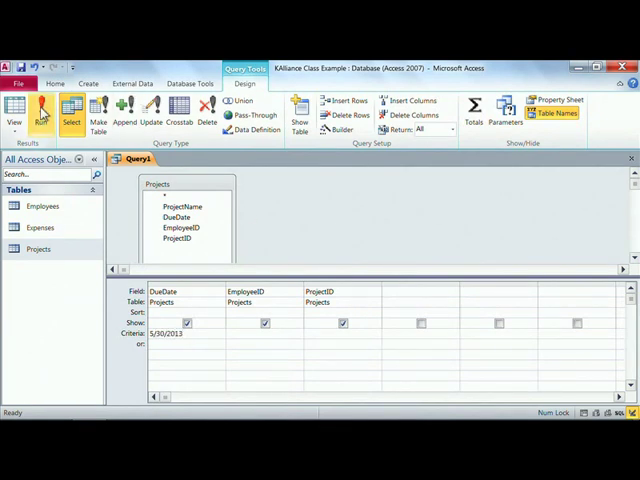
{"action": "left_click", "coordinate": [46, 104]}
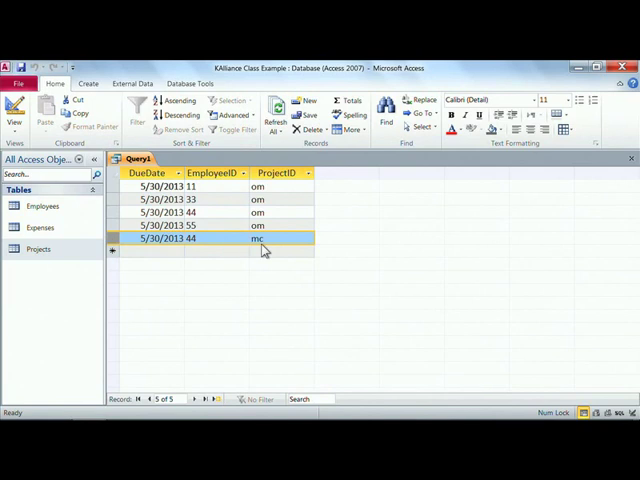
{"action": "mouse_move", "coordinate": [258, 248]}
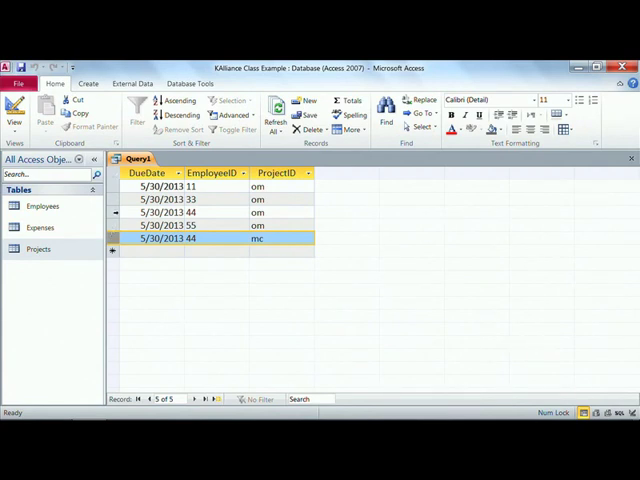
{"action": "left_click", "coordinate": [150, 212]}
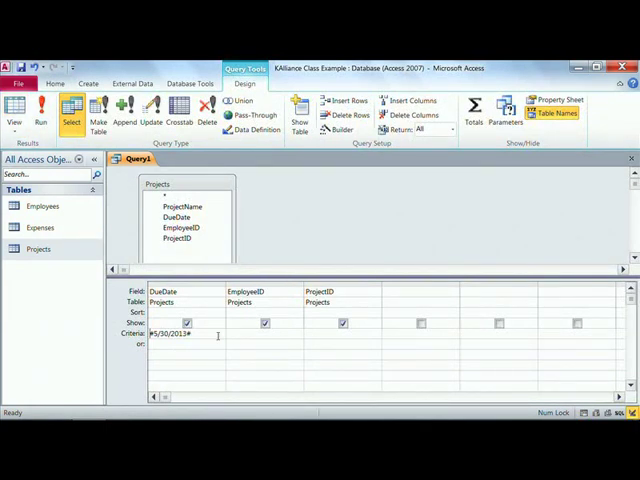
Restore ProjectName as the first column and run to show the five 5/30/2013 projects, highlighting Marketing Campaign.
{"action": "double_click", "coordinate": [168, 332]}
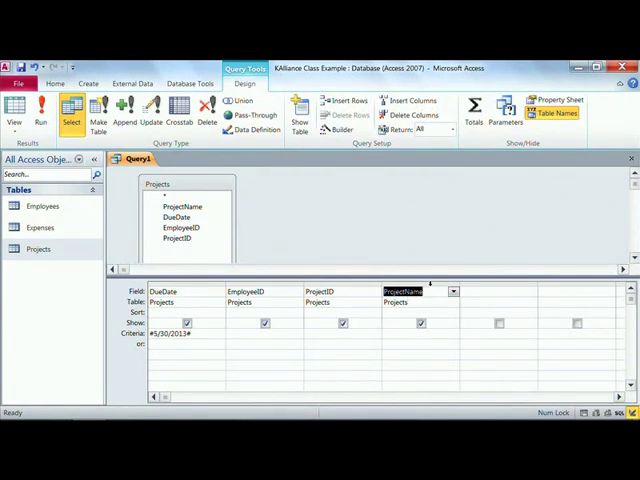
{"action": "left_click", "coordinate": [420, 292]}
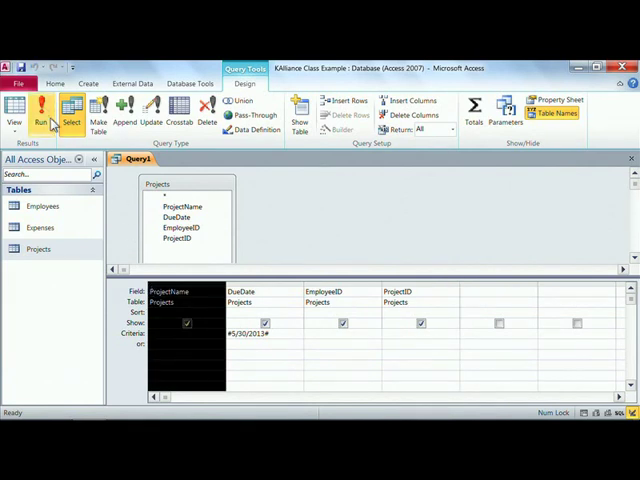
{"action": "left_click", "coordinate": [44, 112]}
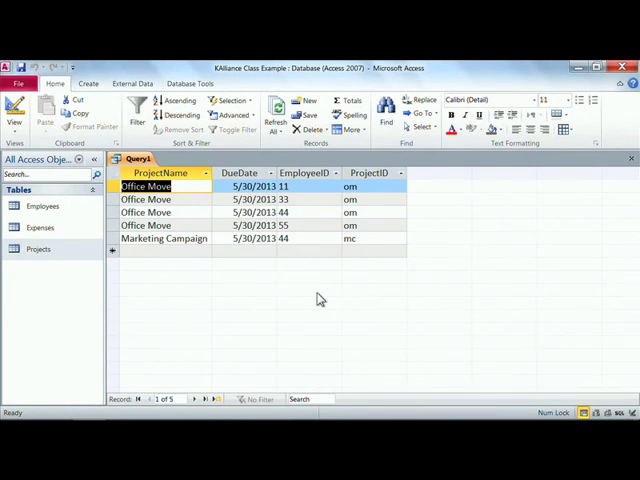
{"action": "left_click", "coordinate": [164, 238]}
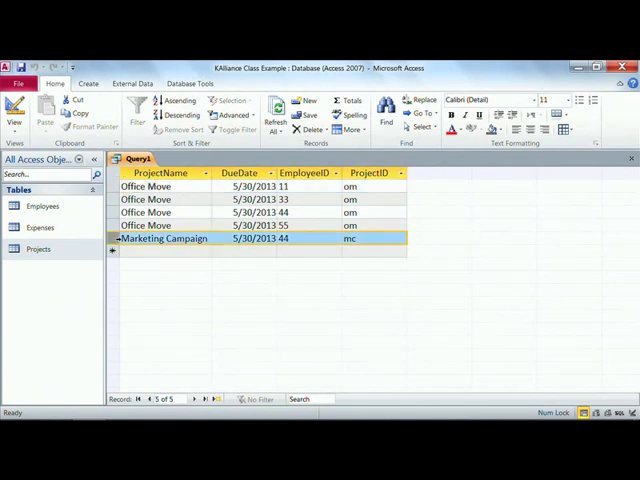